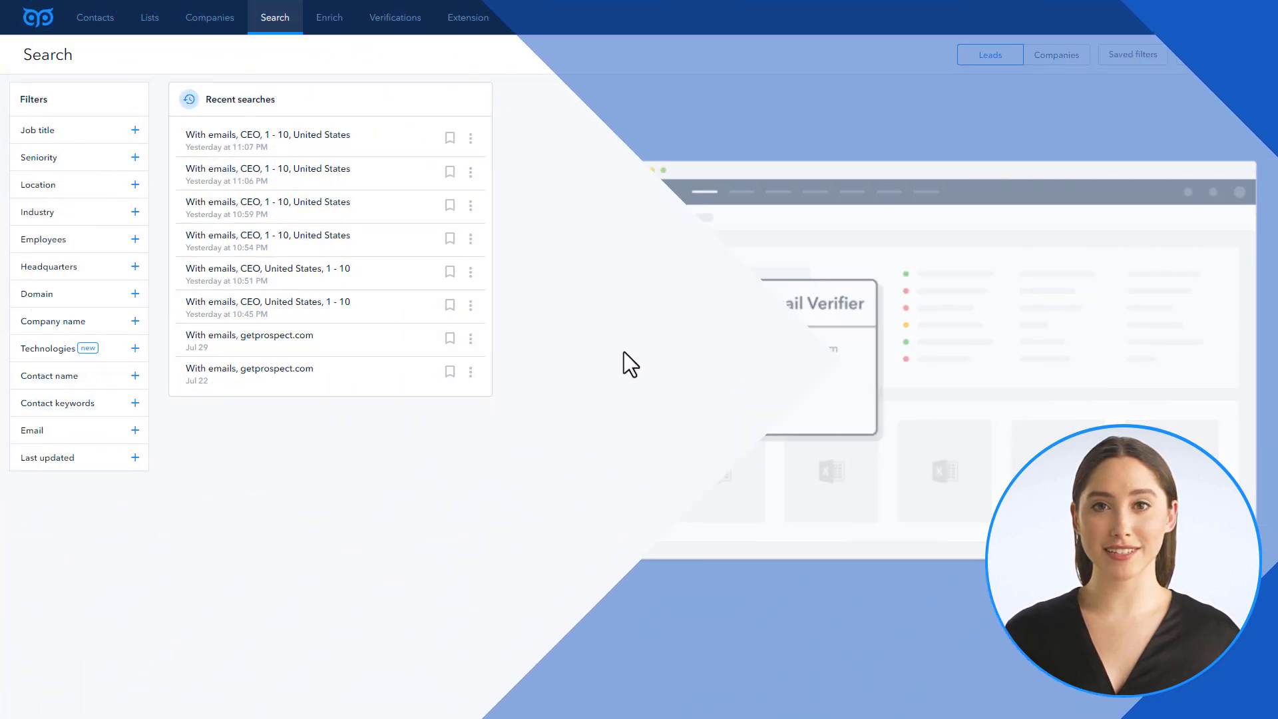
# Go to the Verifications page from the top navigation
pyautogui.click(391, 18)
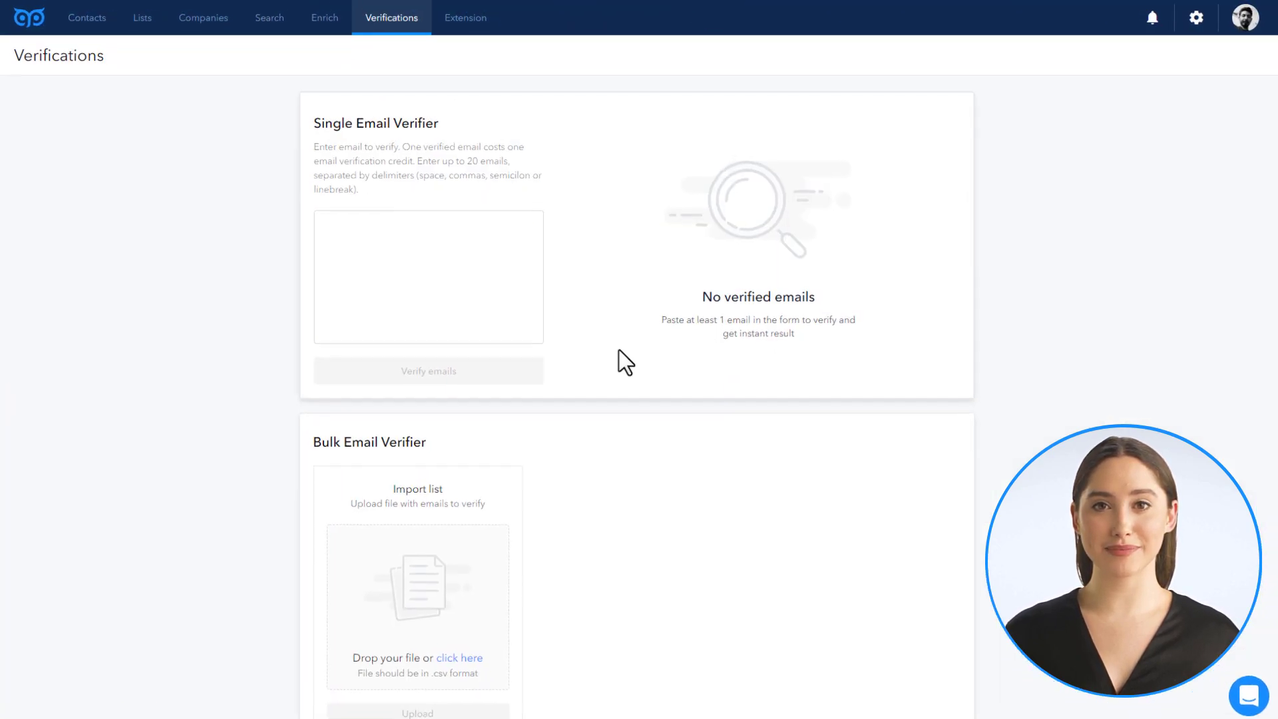
# Paste the three getprospect.com addresses into the Single Email Verifier and verify them
pyautogui.rightClick(428, 276)
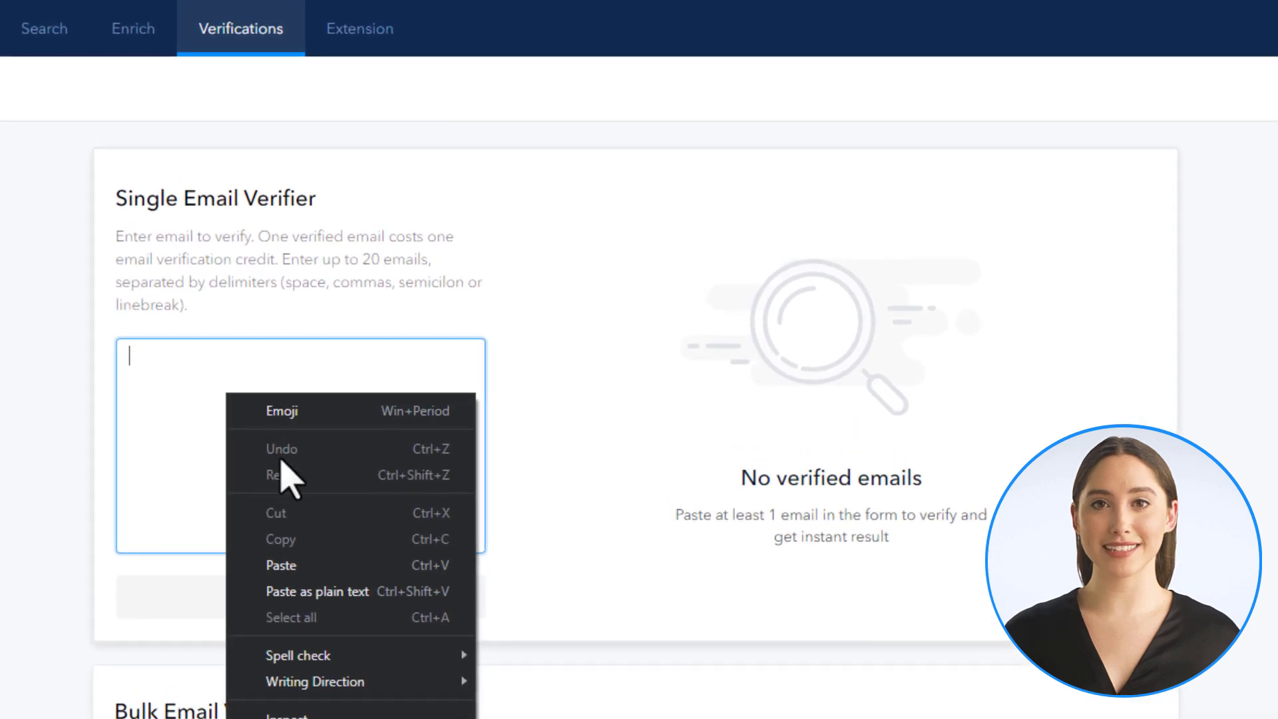
pyautogui.click(281, 565)
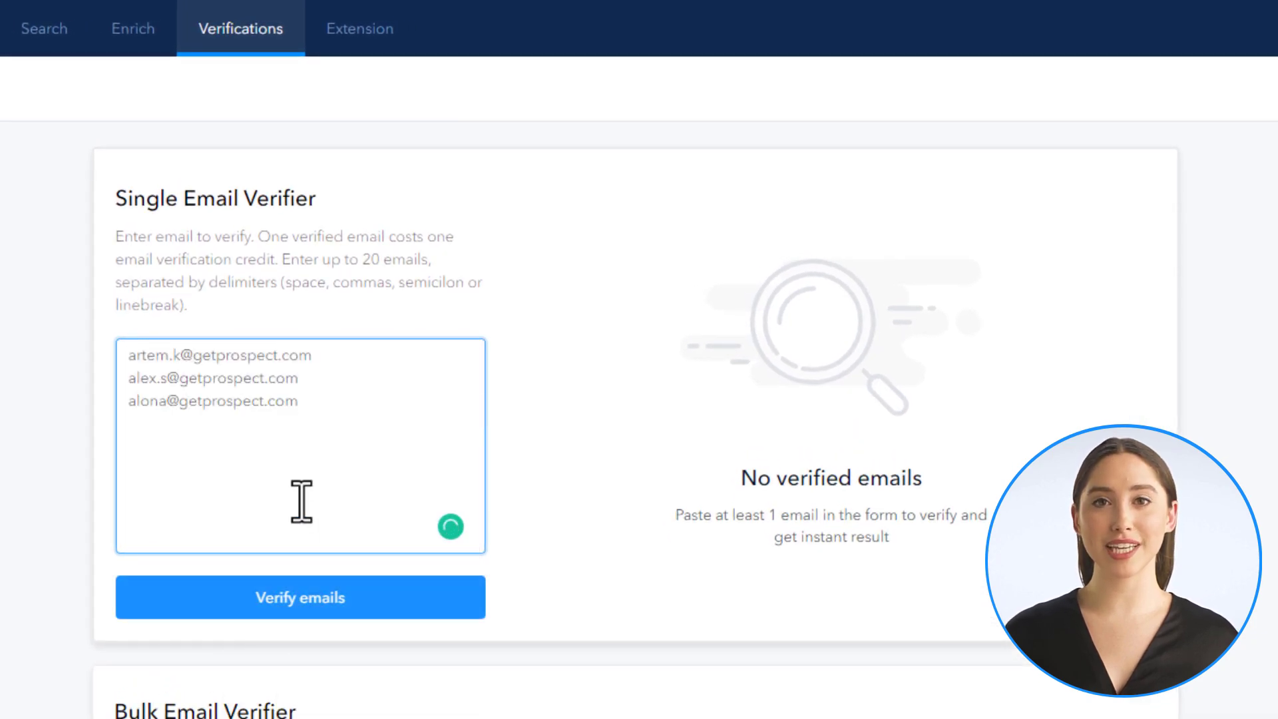
pyautogui.moveTo(301, 596)
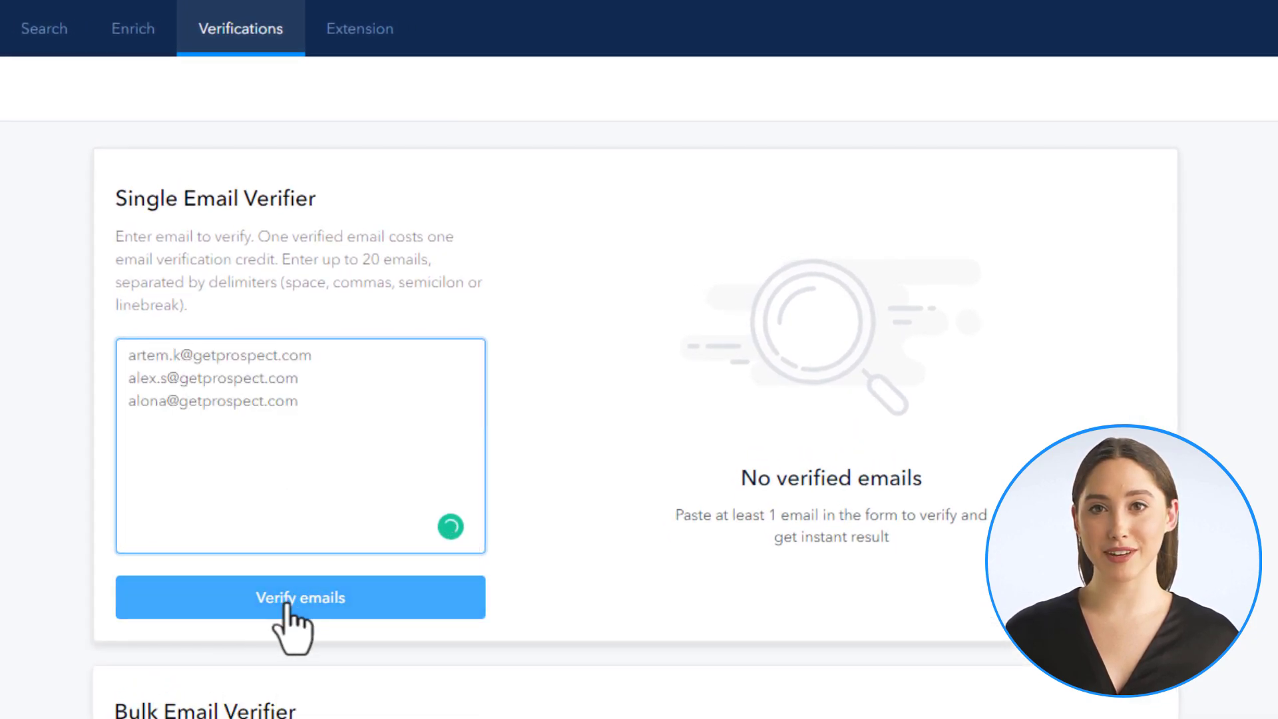
pyautogui.click(300, 597)
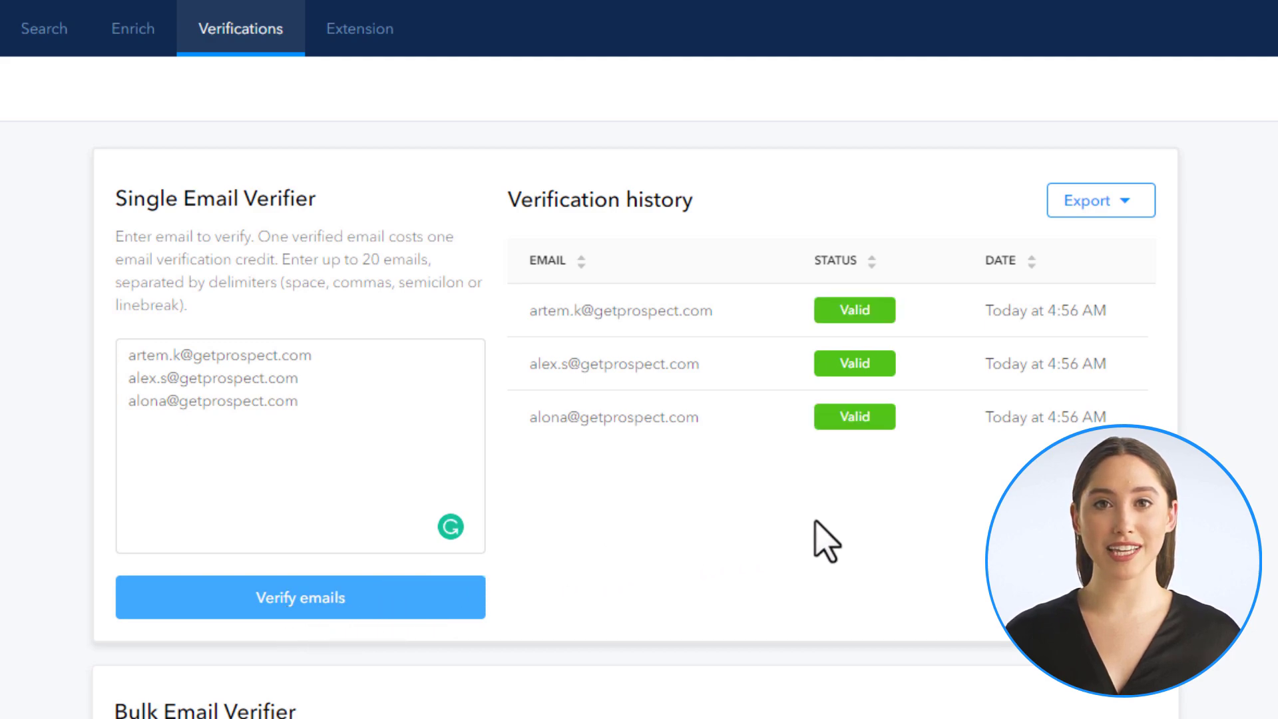
pyautogui.moveTo(853, 362)
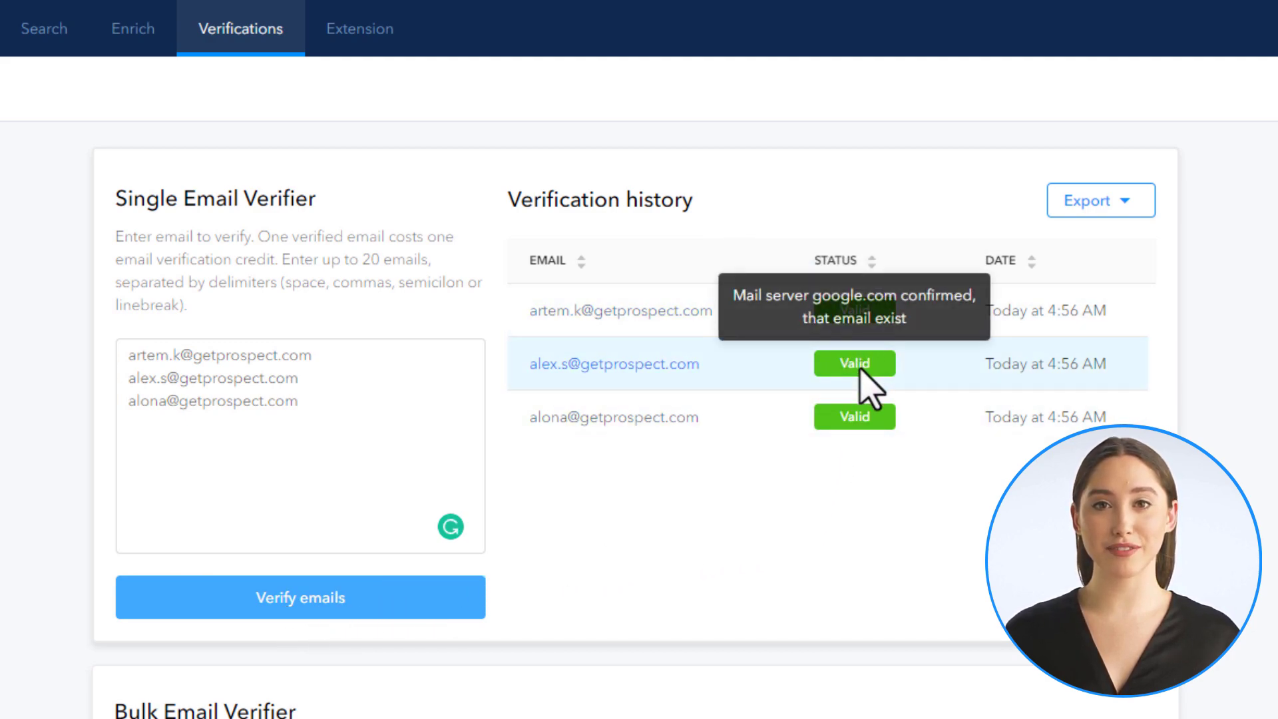
pyautogui.moveTo(1132, 248)
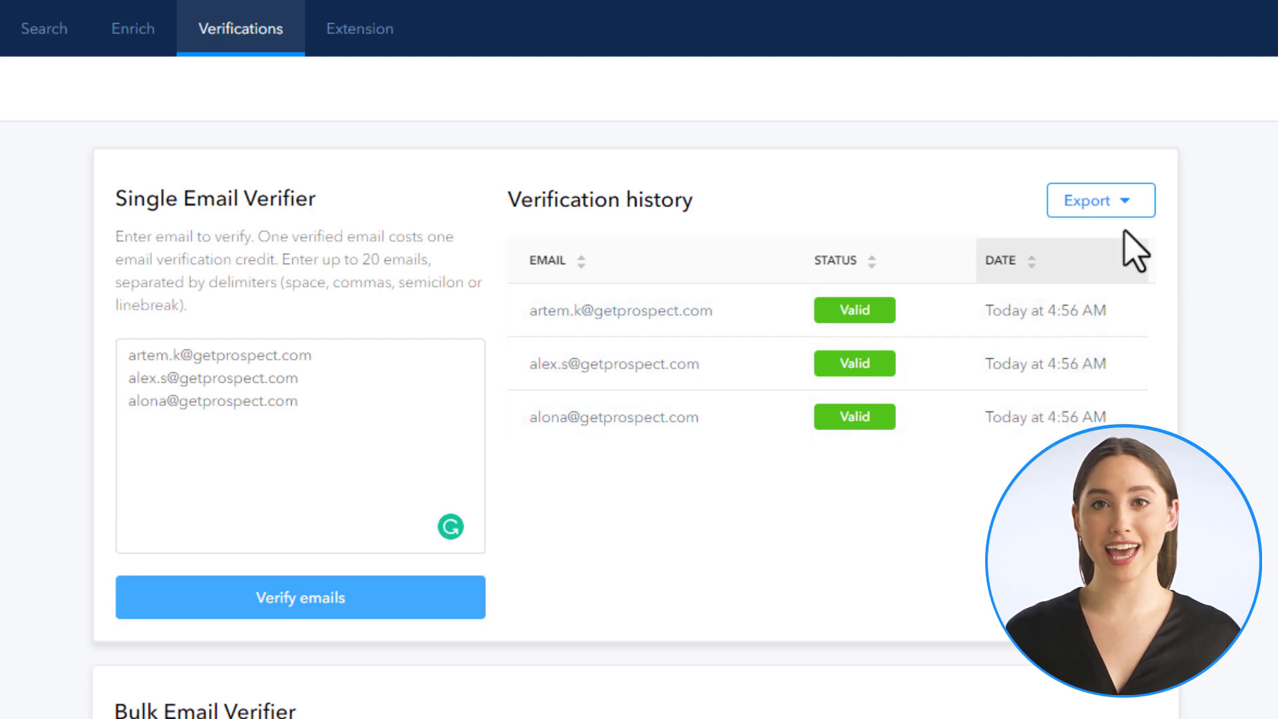
pyautogui.click(1100, 200)
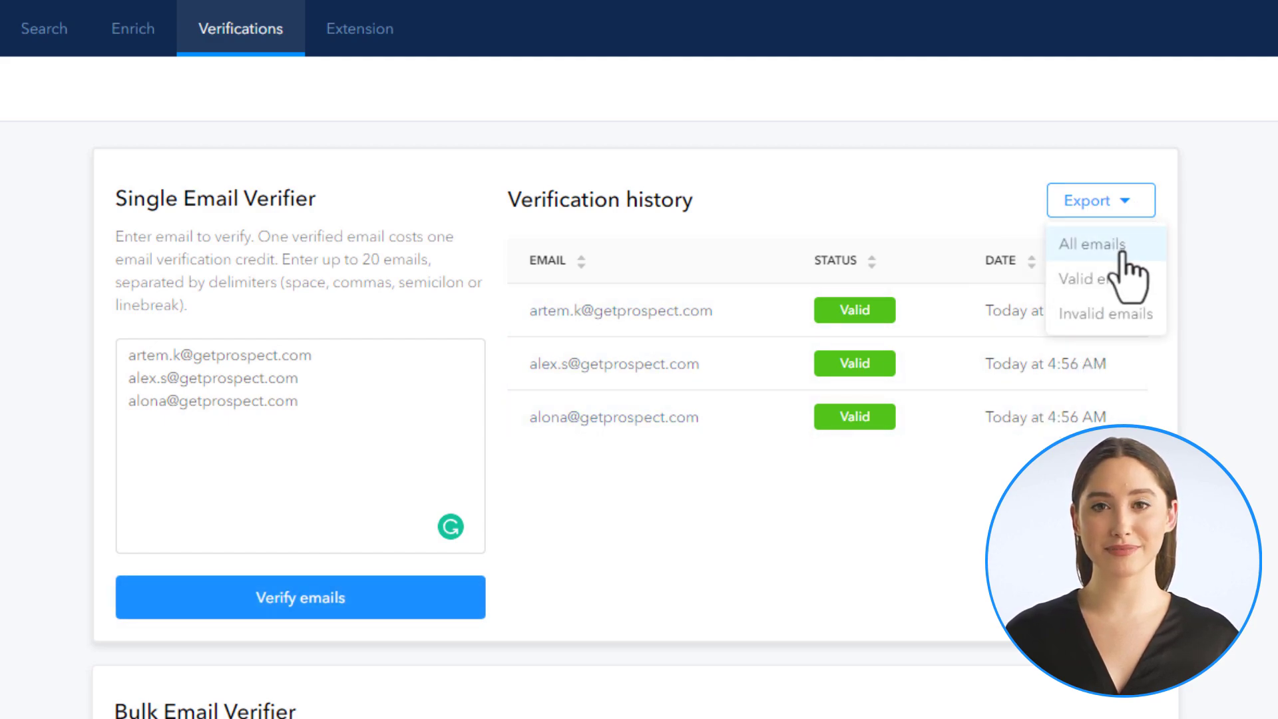
pyautogui.moveTo(1141, 314)
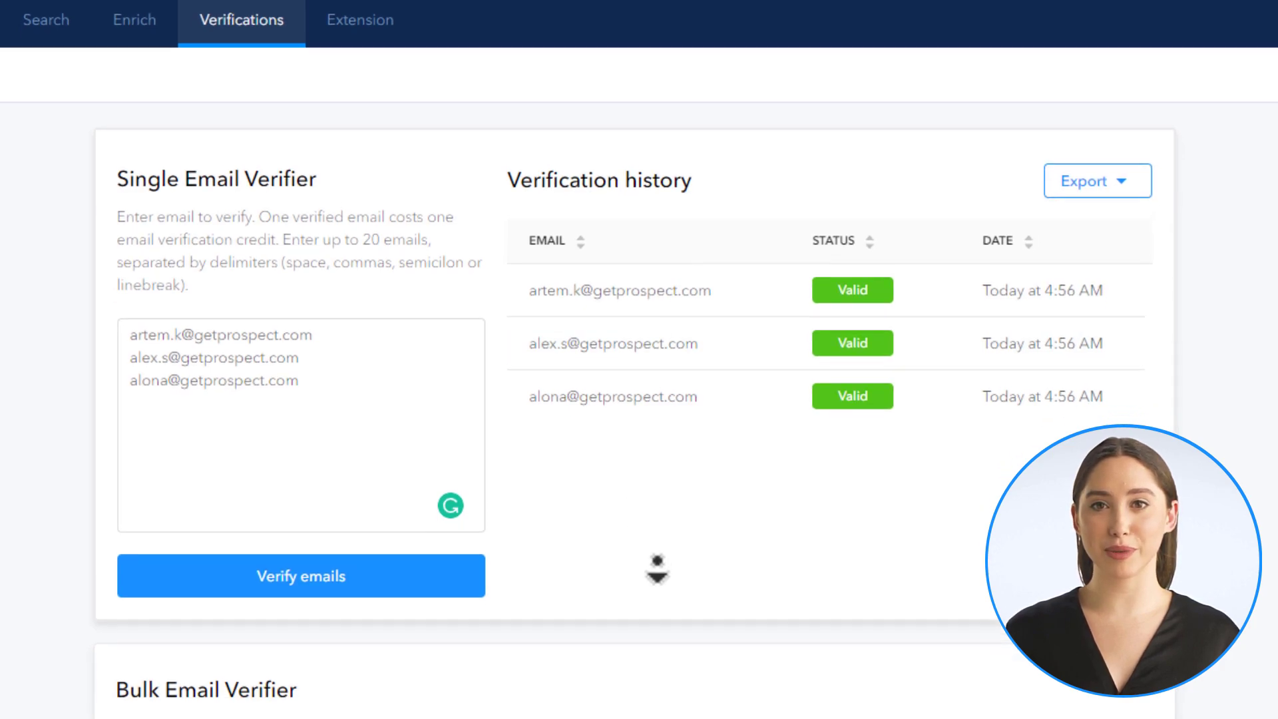
# Upload the CSV of emails to the Bulk Email Verifier (28 emails: 27 billable, 1 duplicate)
pyautogui.scroll(-3)
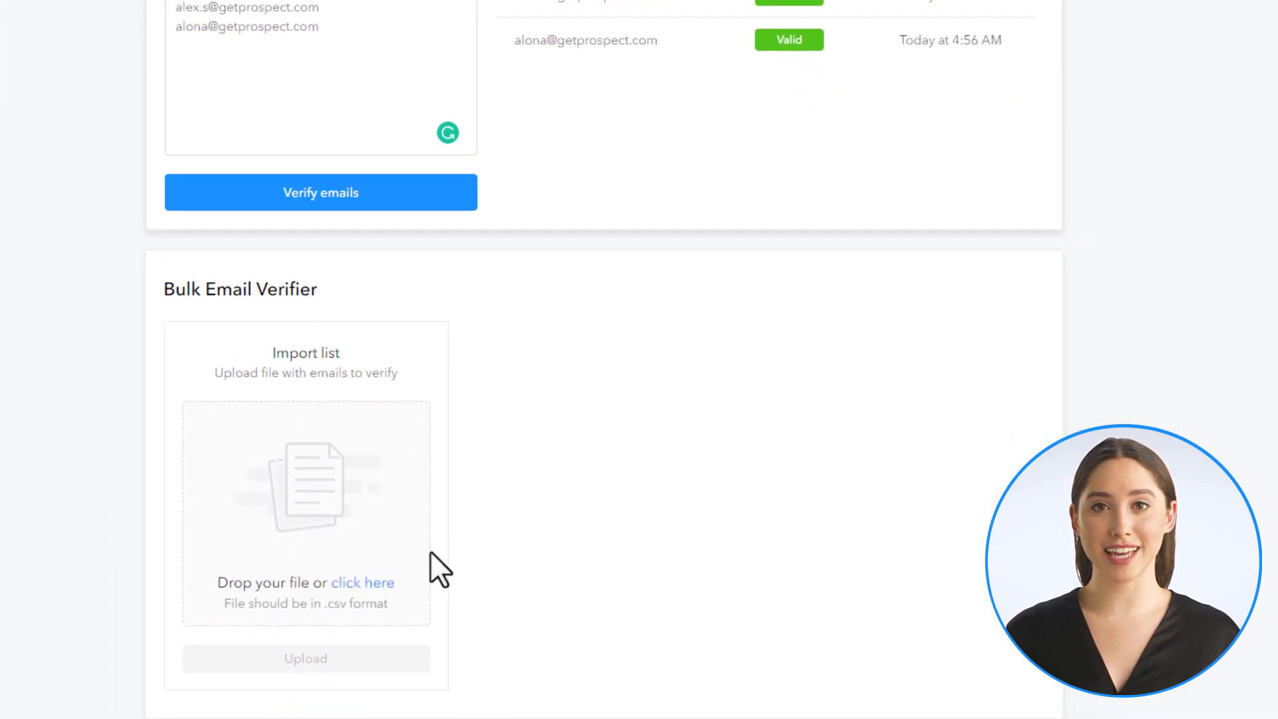
pyautogui.click(363, 582)
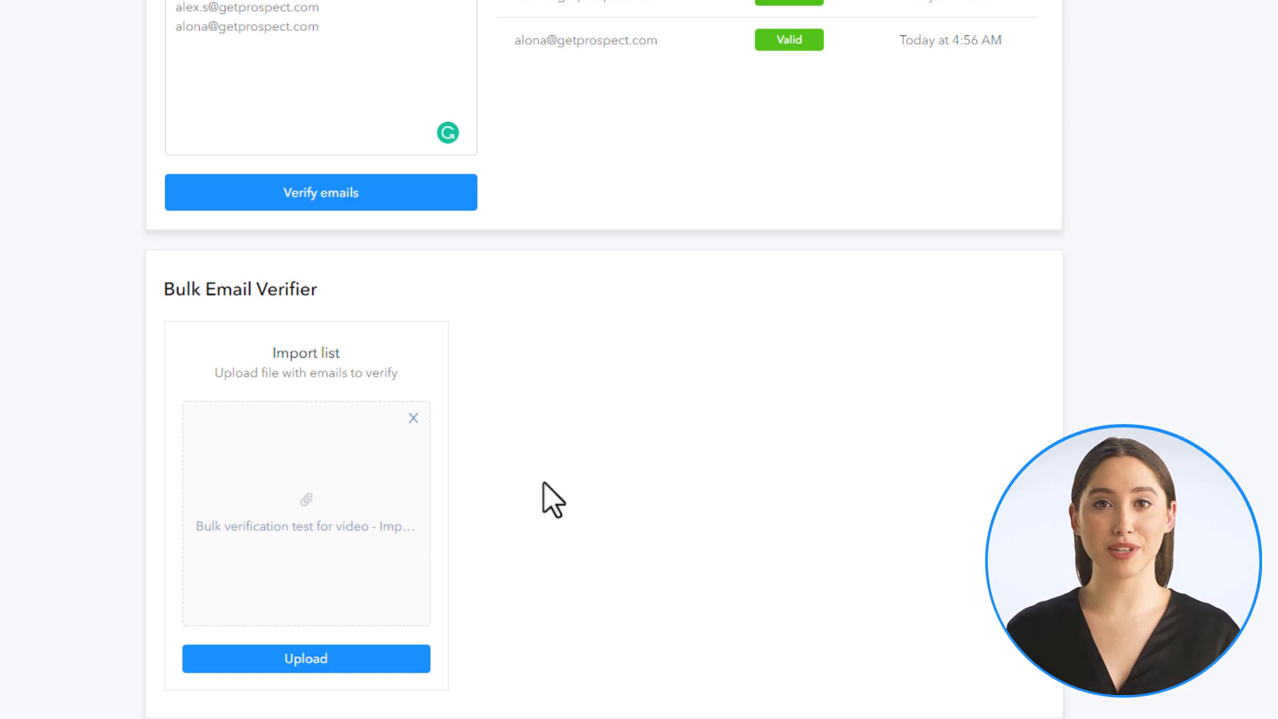
pyautogui.click(306, 657)
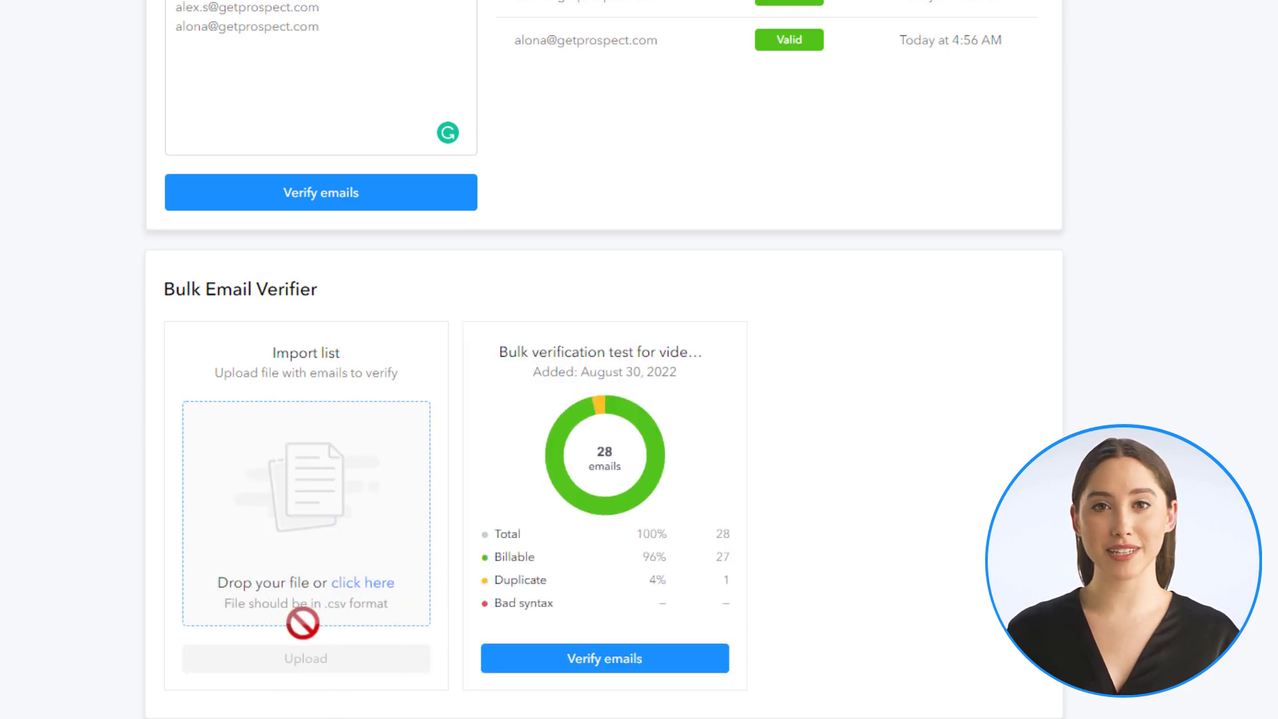
pyautogui.moveTo(621, 571)
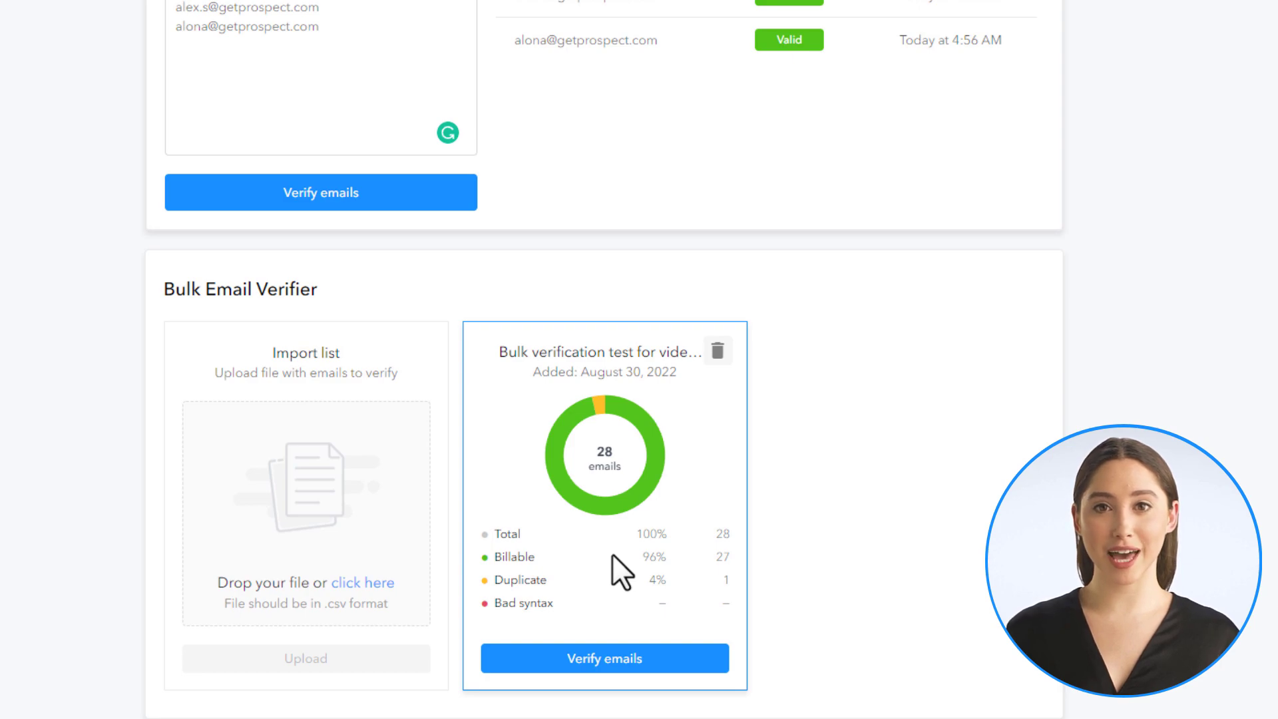
pyautogui.moveTo(605, 657)
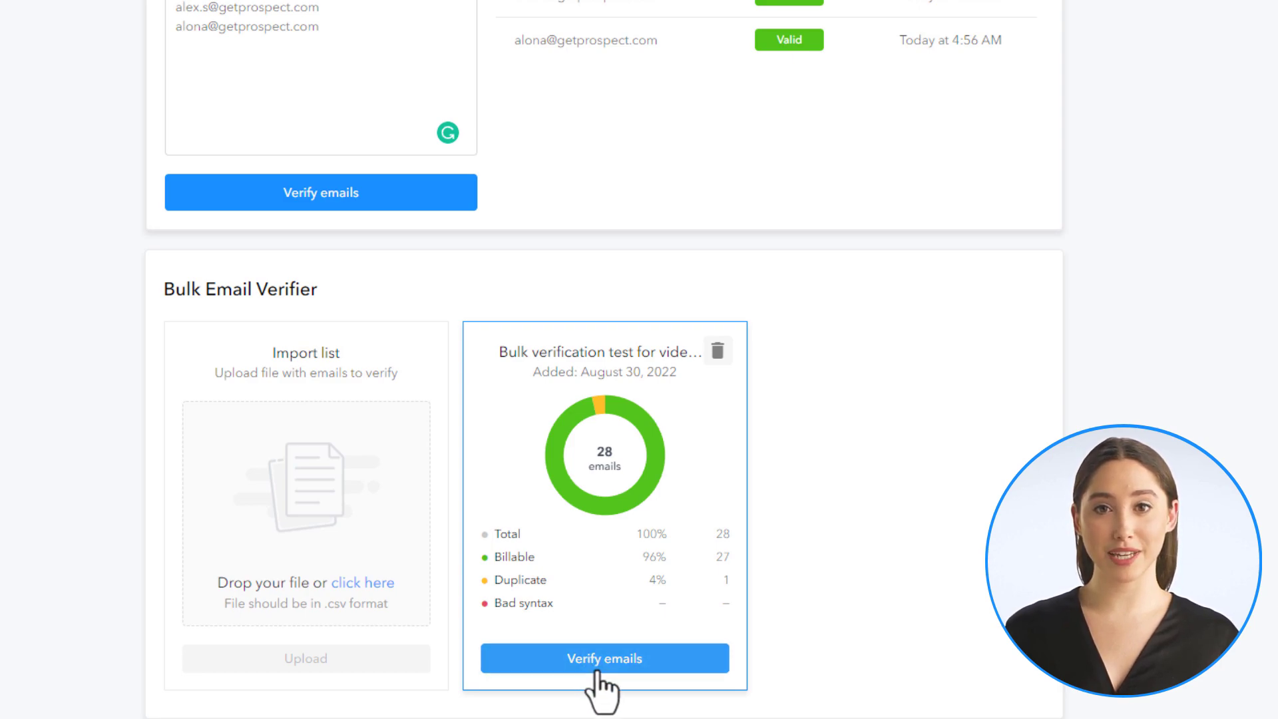
# Start bulk verification of the uploaded list, approving the 27 verification credits
pyautogui.click(603, 657)
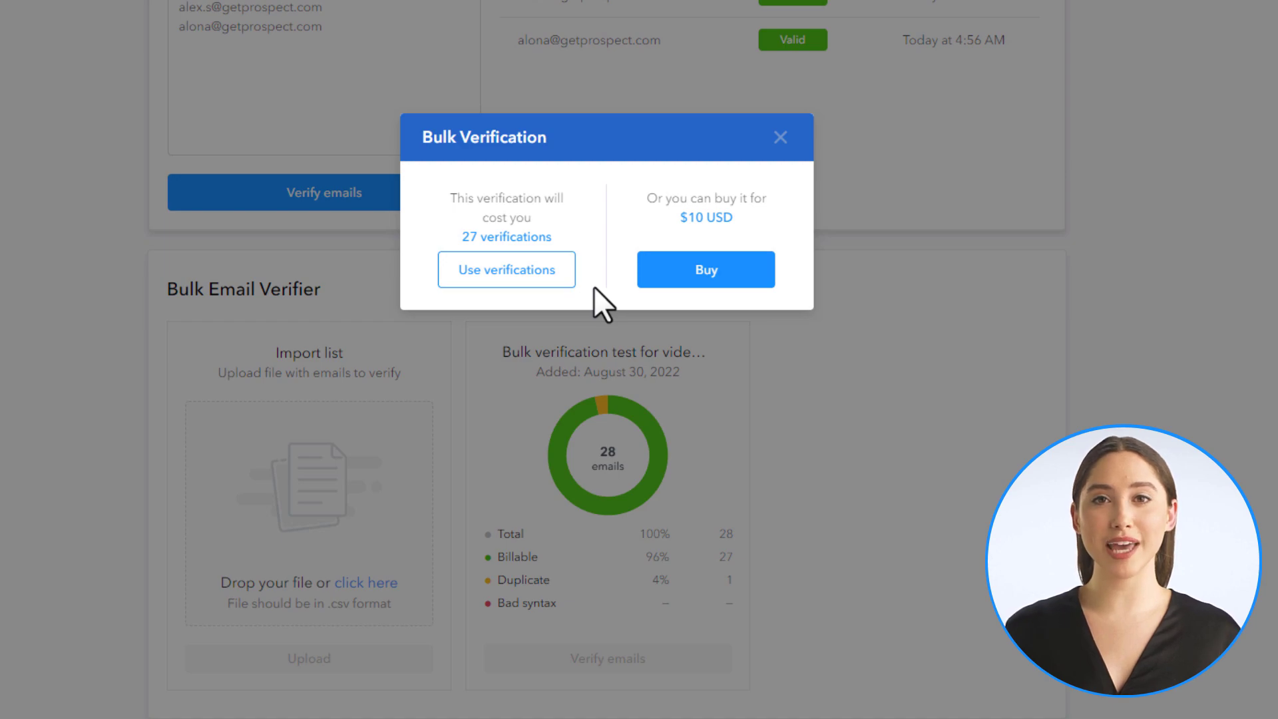
pyautogui.click(505, 269)
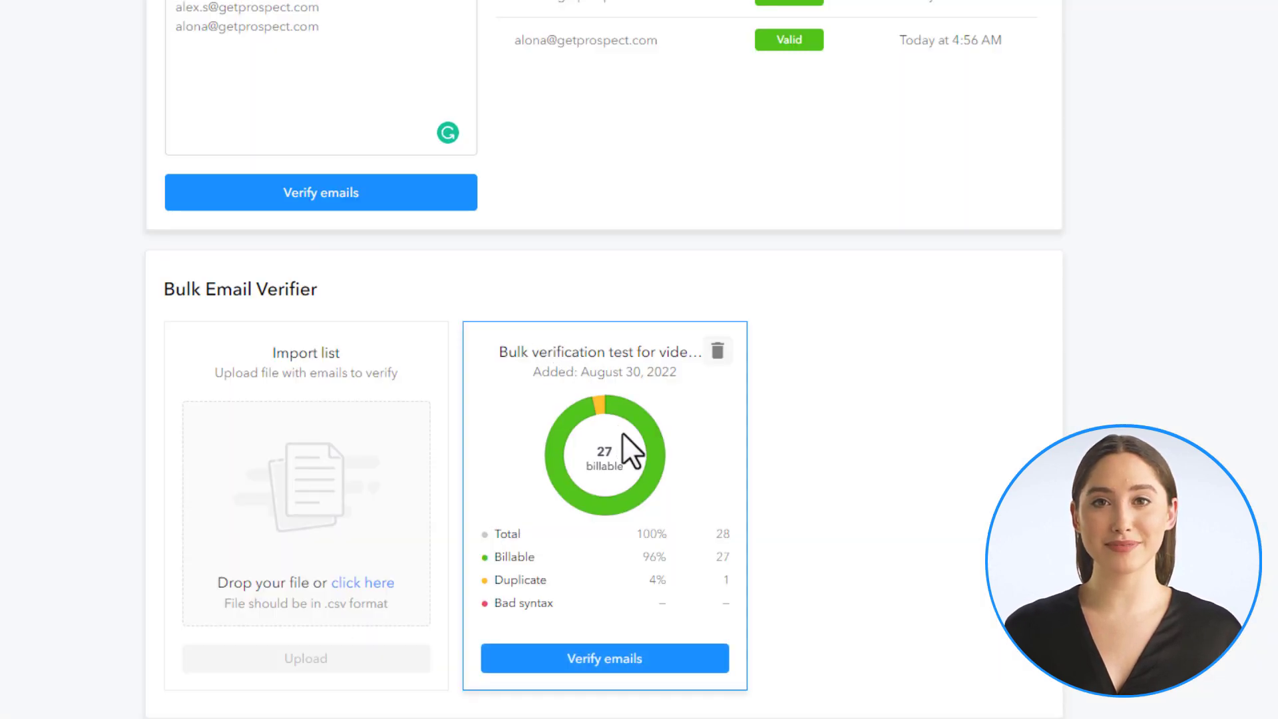
pyautogui.click(604, 658)
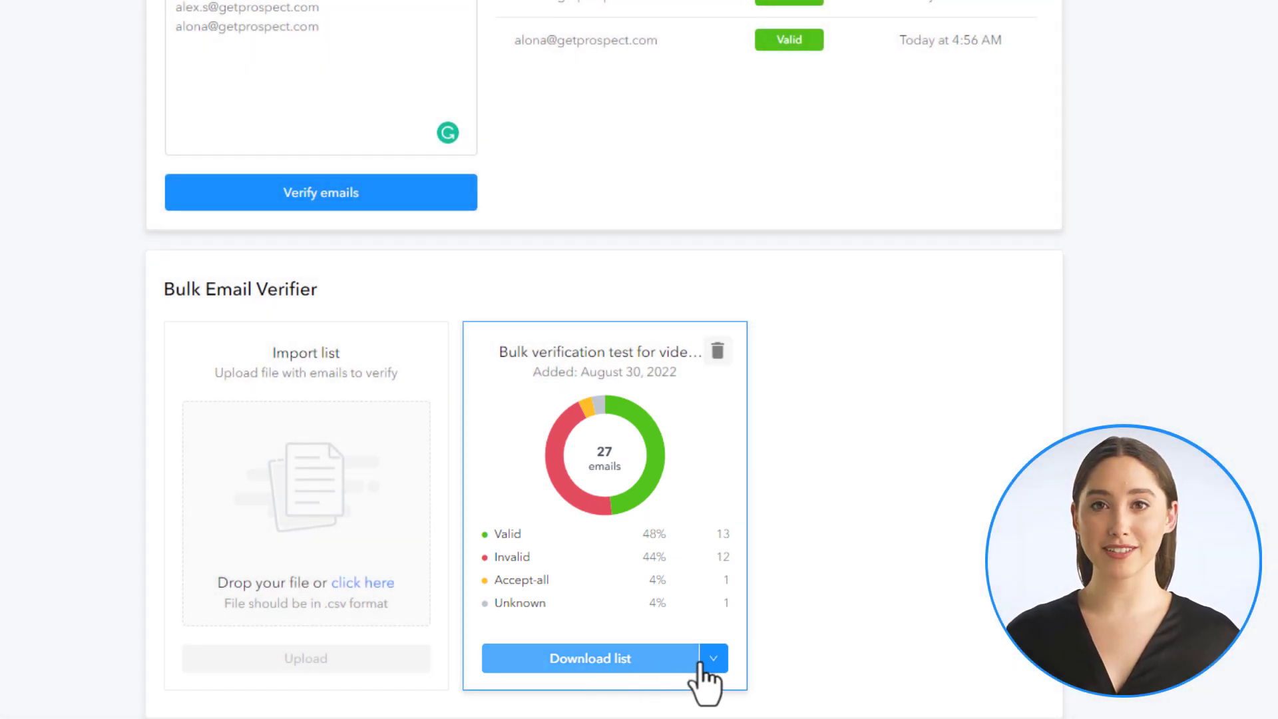
# Review the Download list options (Valid/Invalid emails) for the finished bulk results
pyautogui.click(712, 658)
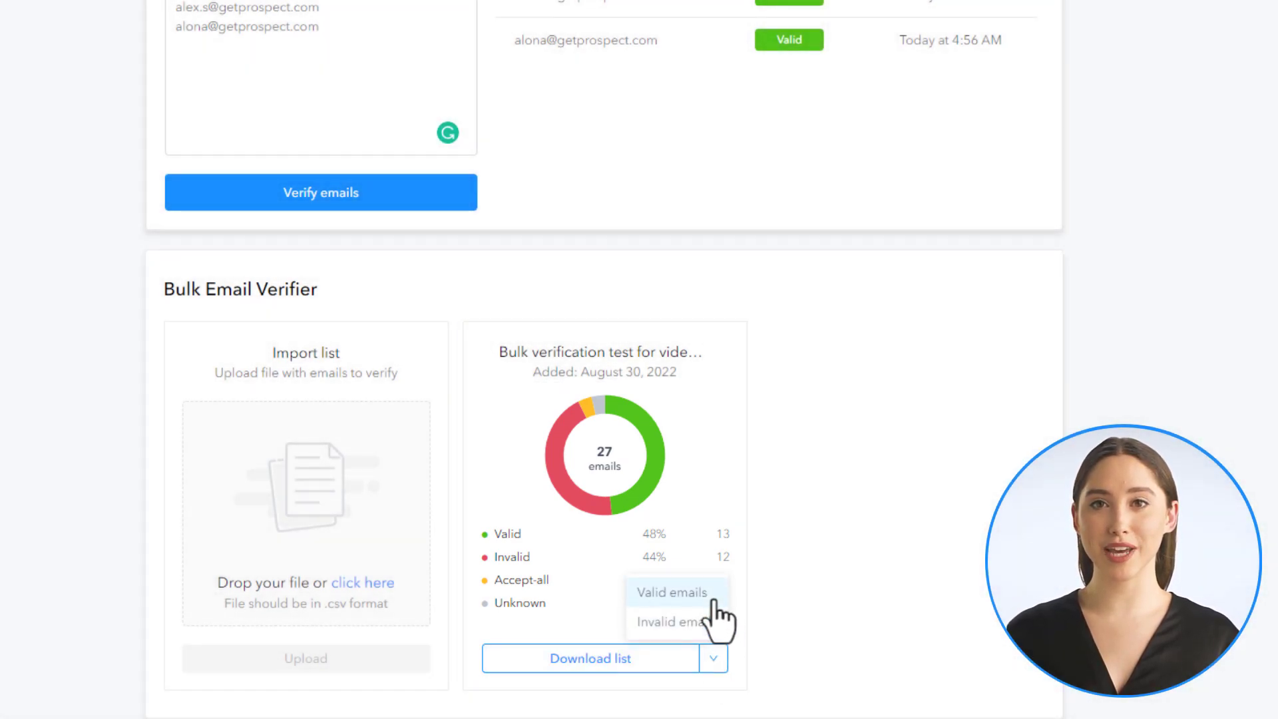
pyautogui.moveTo(676, 622)
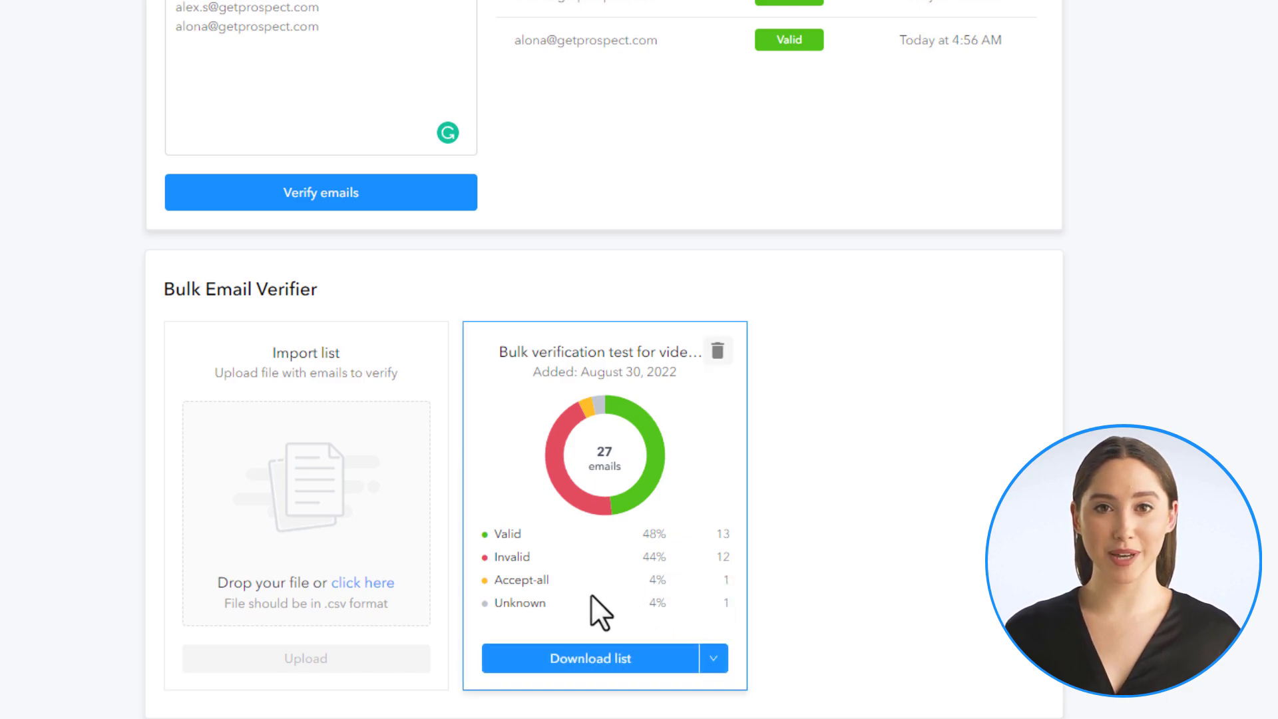
pyautogui.scroll(3)
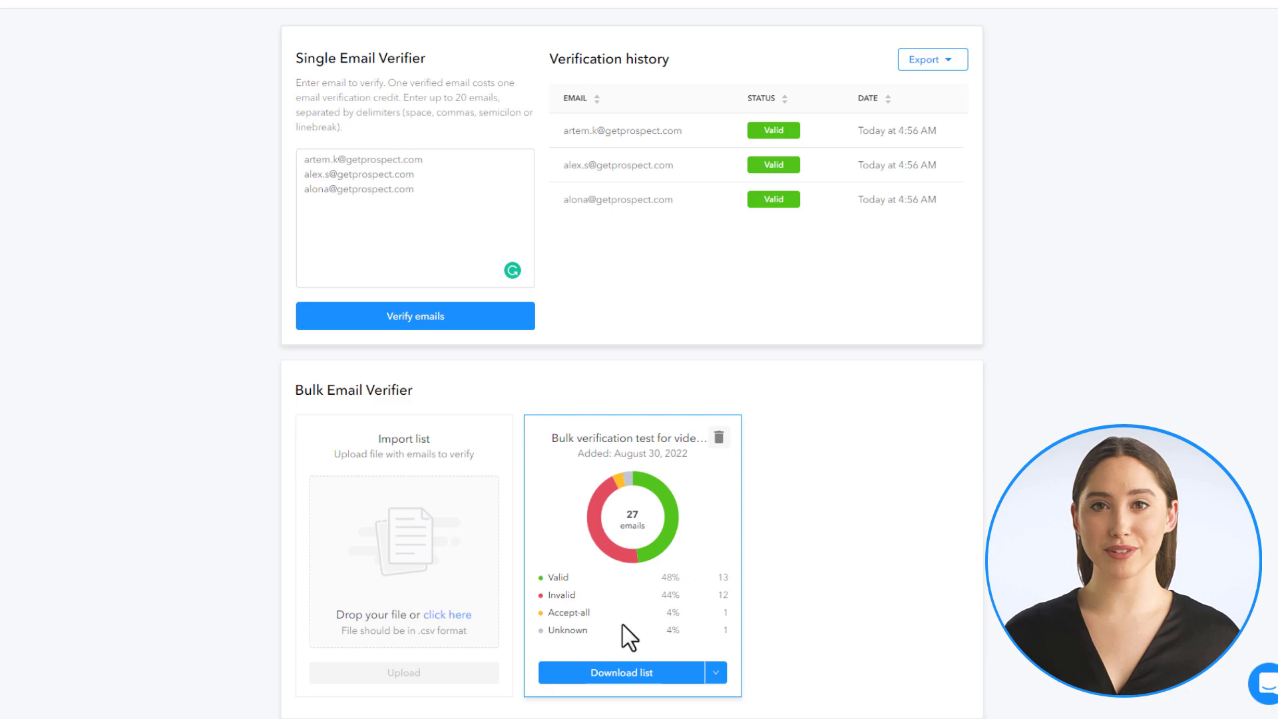
pyautogui.scroll(3)
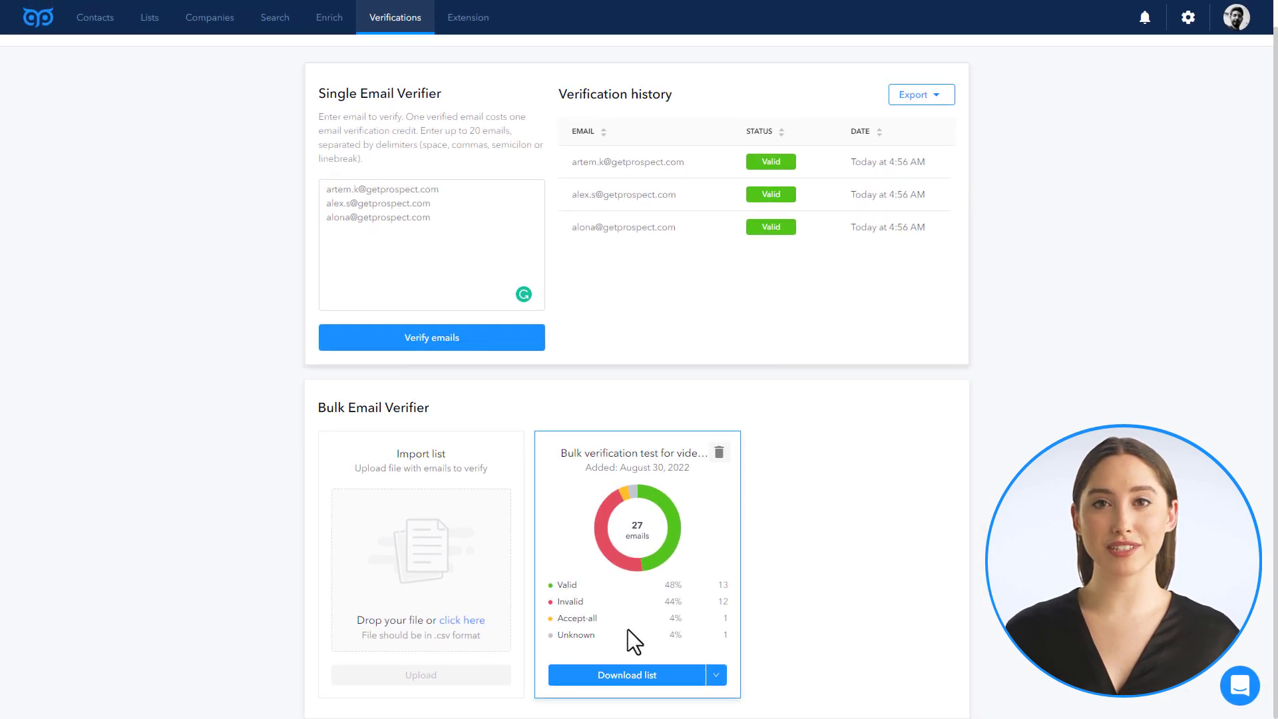